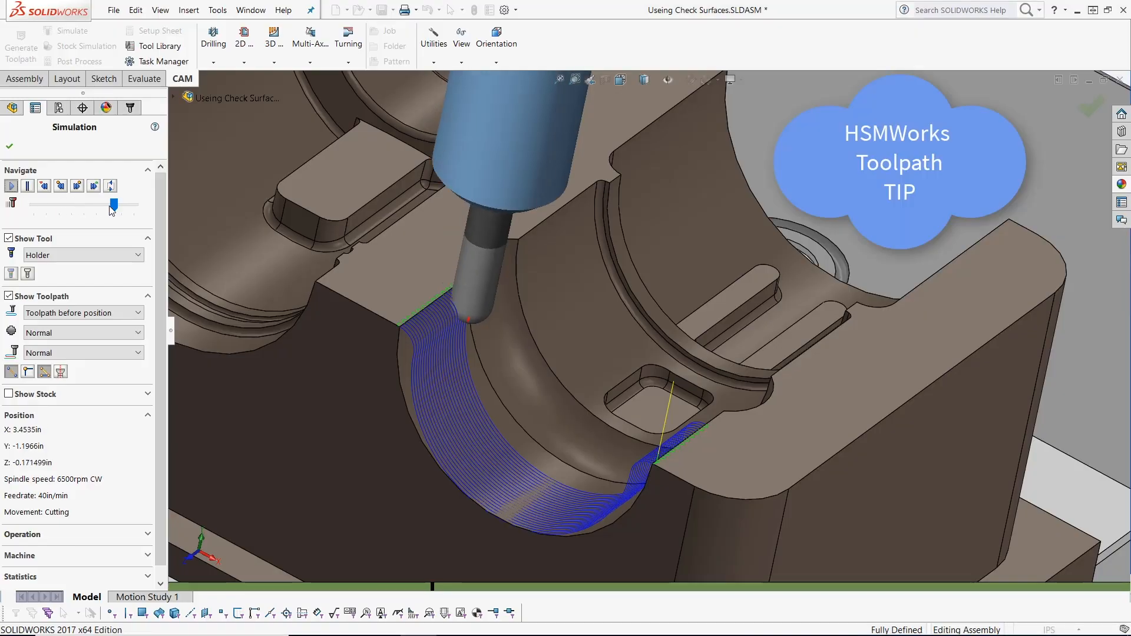
Scrub the simulation slider to move the tool along the Parallel3 toolpath
drag(113, 205, 122, 205)
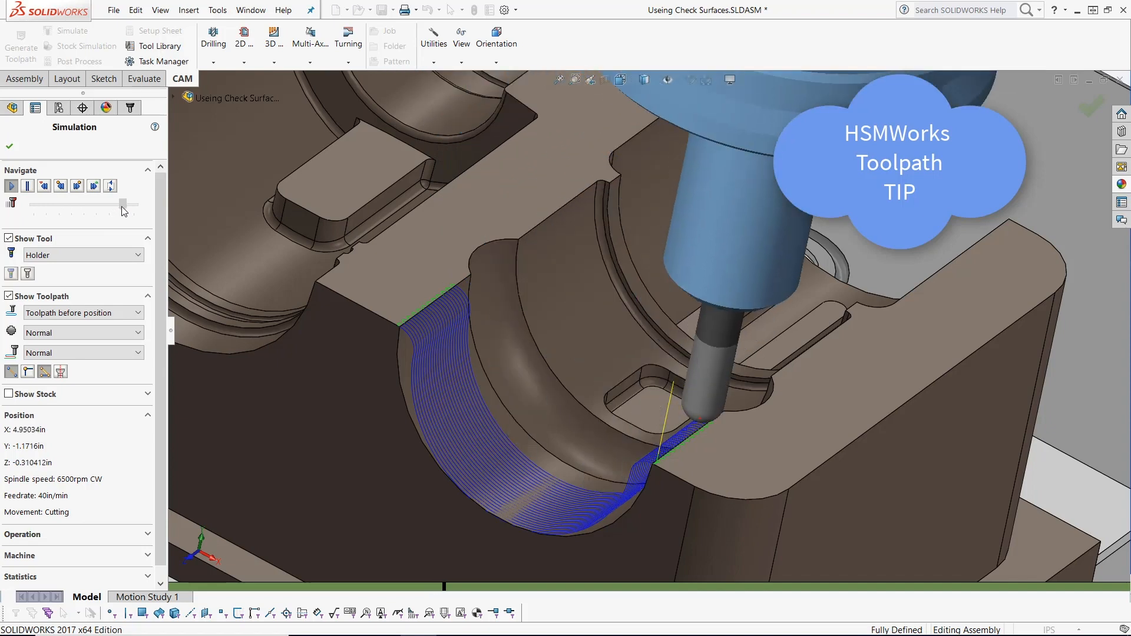
drag(122, 204, 99, 204)
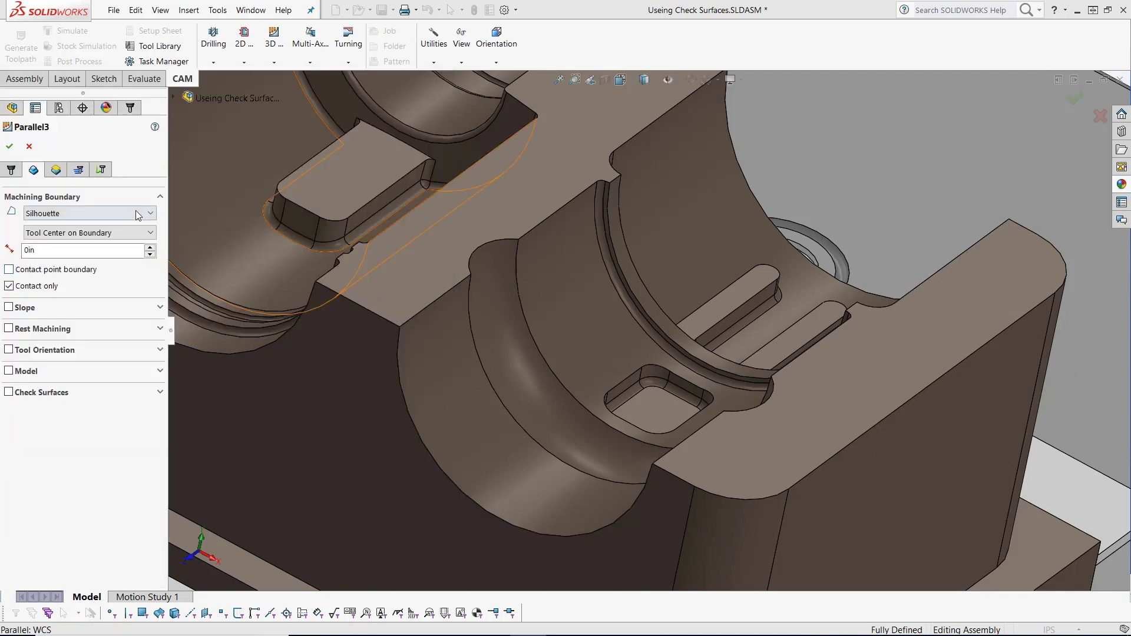
Set Machining Boundary to Selection and pick the curved face as a boundary face
click(90, 213)
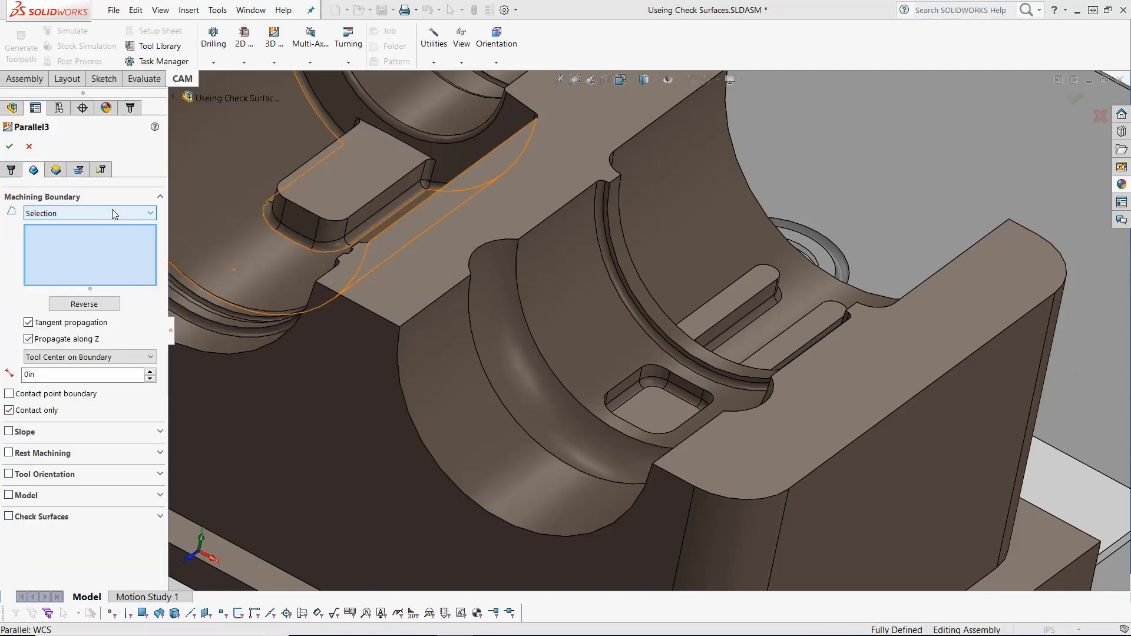
mouse_move(114, 213)
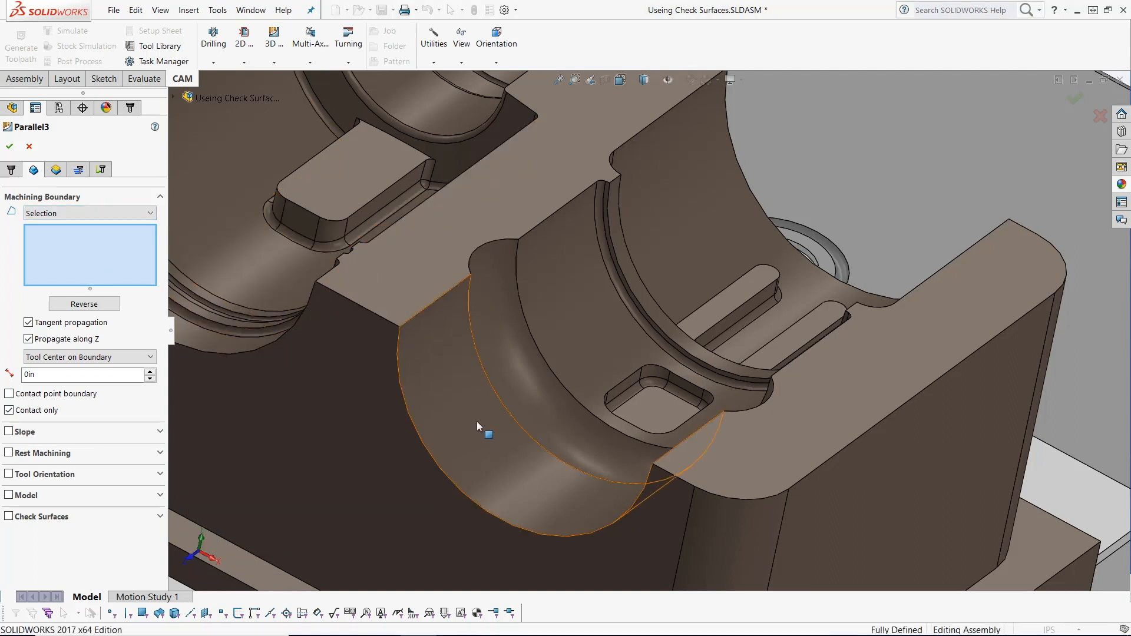
click(482, 434)
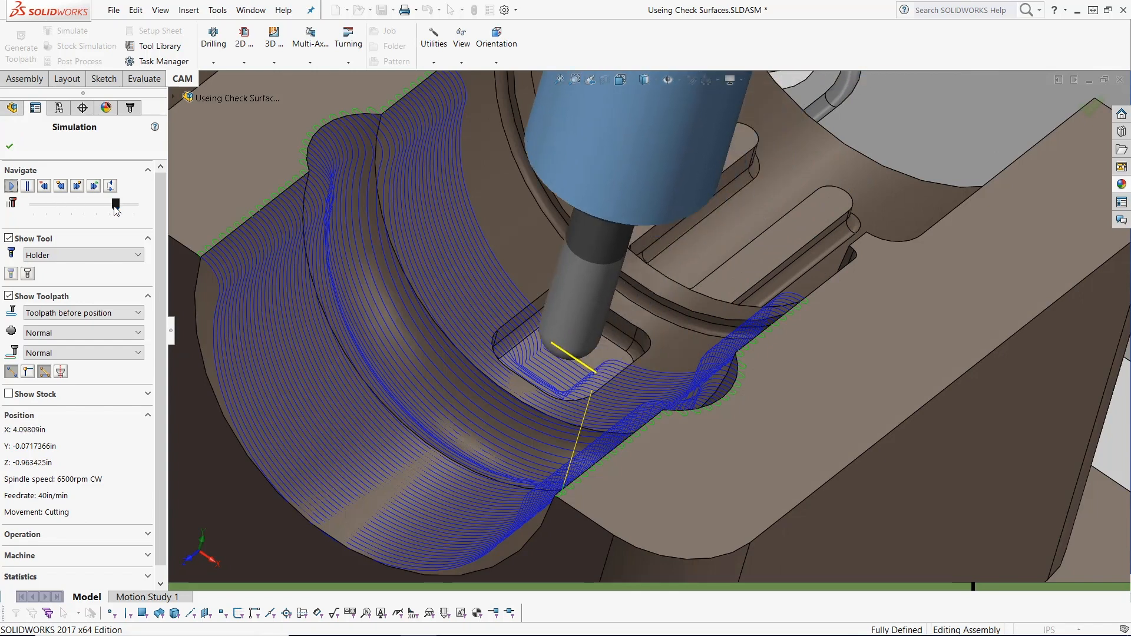
Scrub the simulation slider to review the boundary-limited toolpath
drag(114, 204, 120, 204)
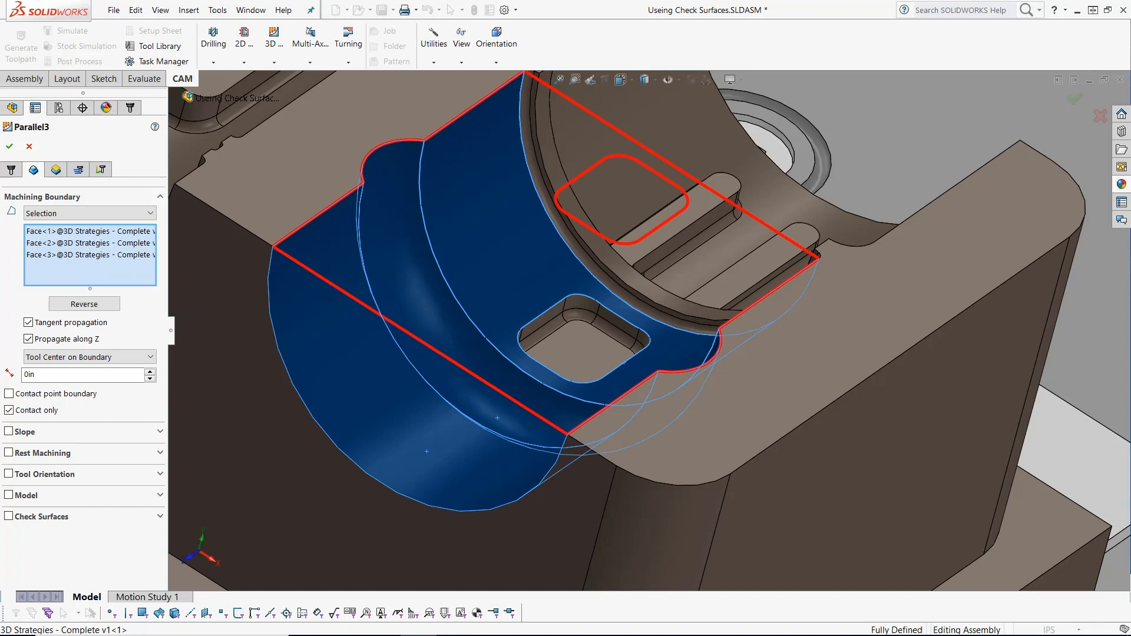
Back out to the operations list and reopen Parallel3 for editing
click(8, 146)
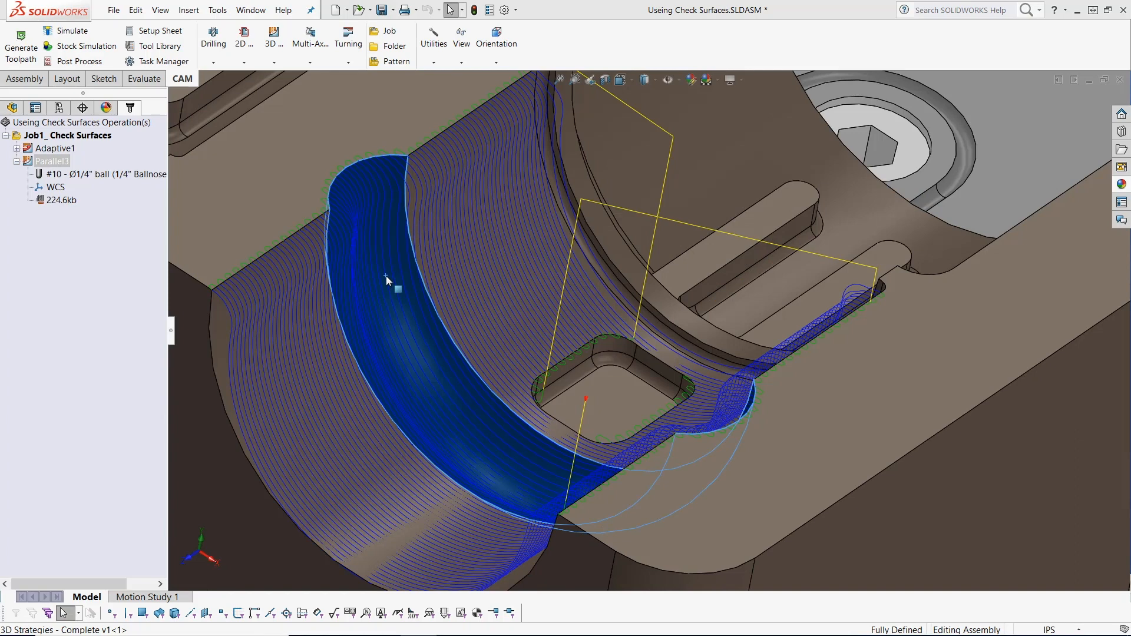
double_click(42, 160)
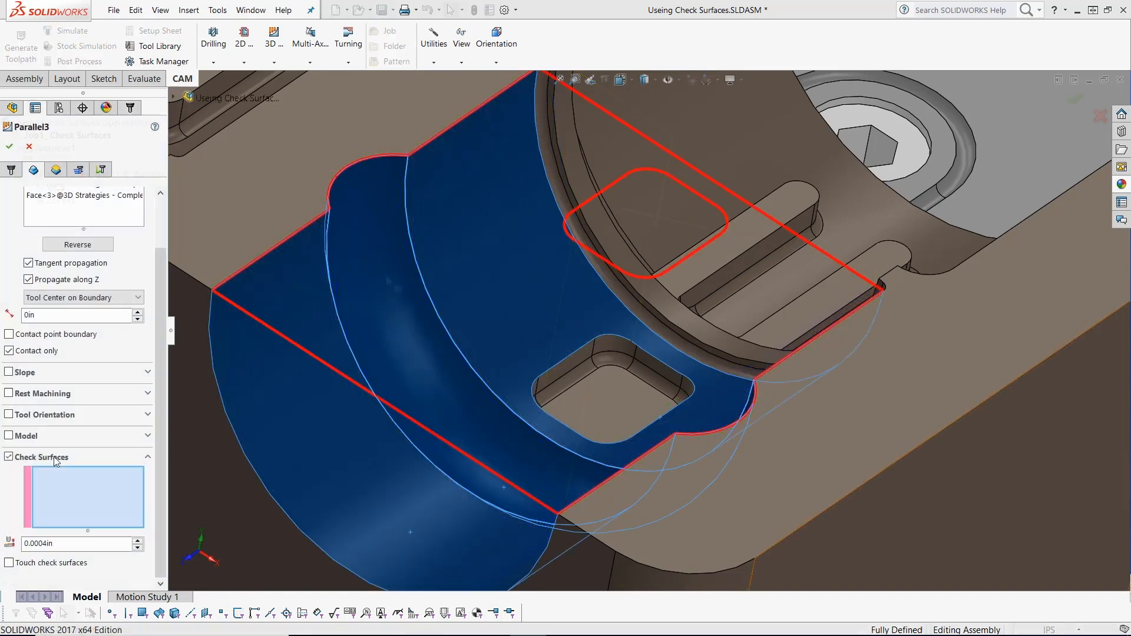
mouse_move(54, 462)
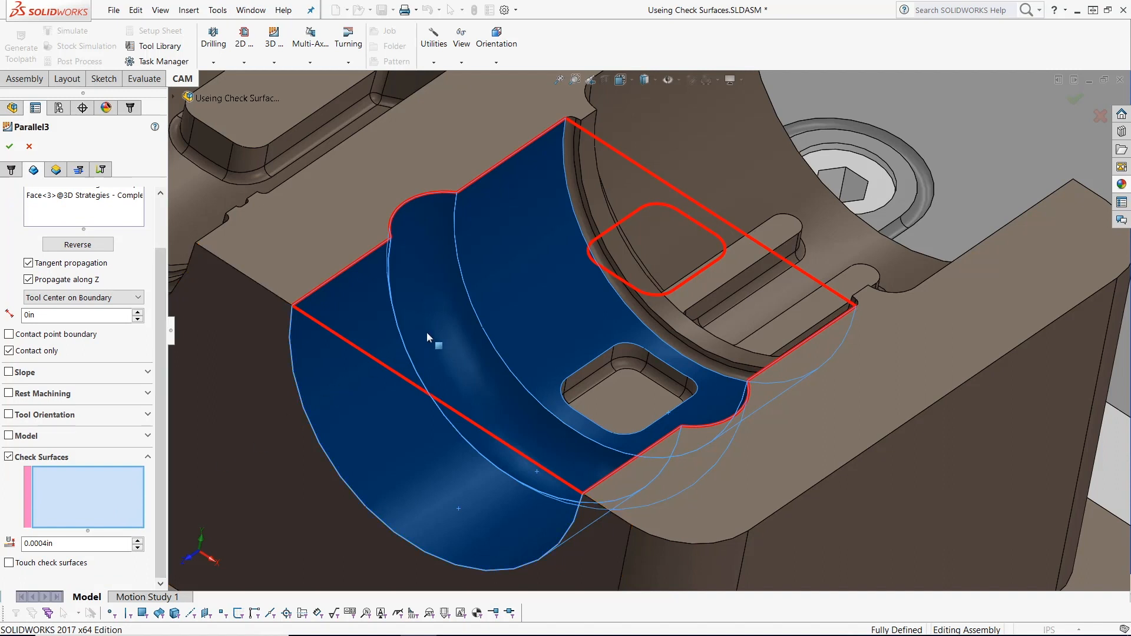
Pick the curved face as the check surface and regenerate the toolpath with OK
click(437, 346)
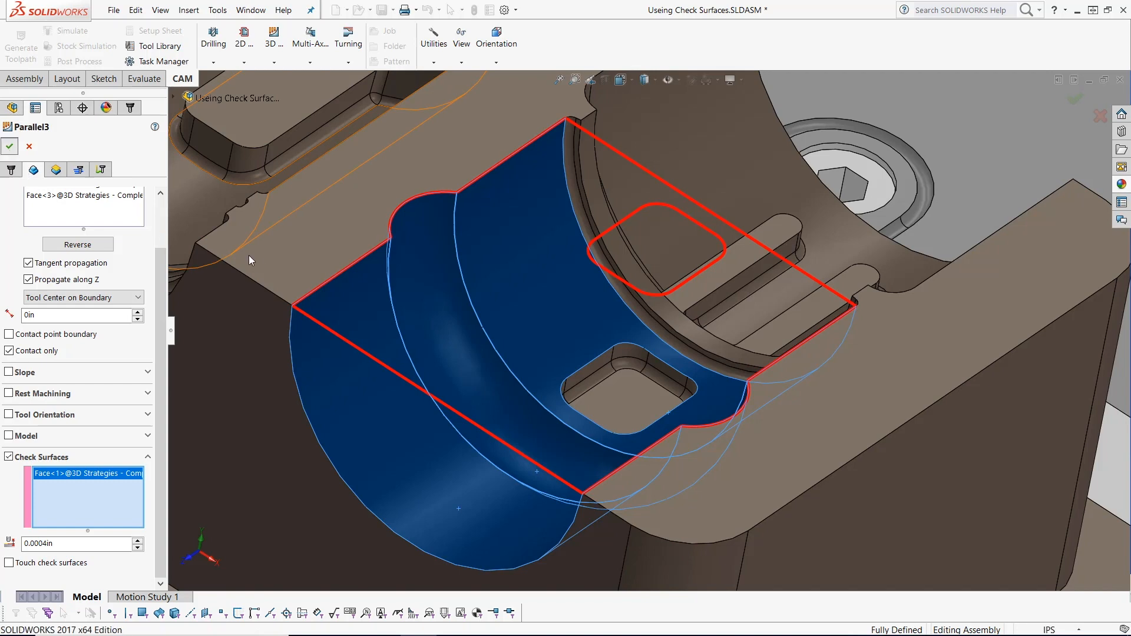
click(9, 146)
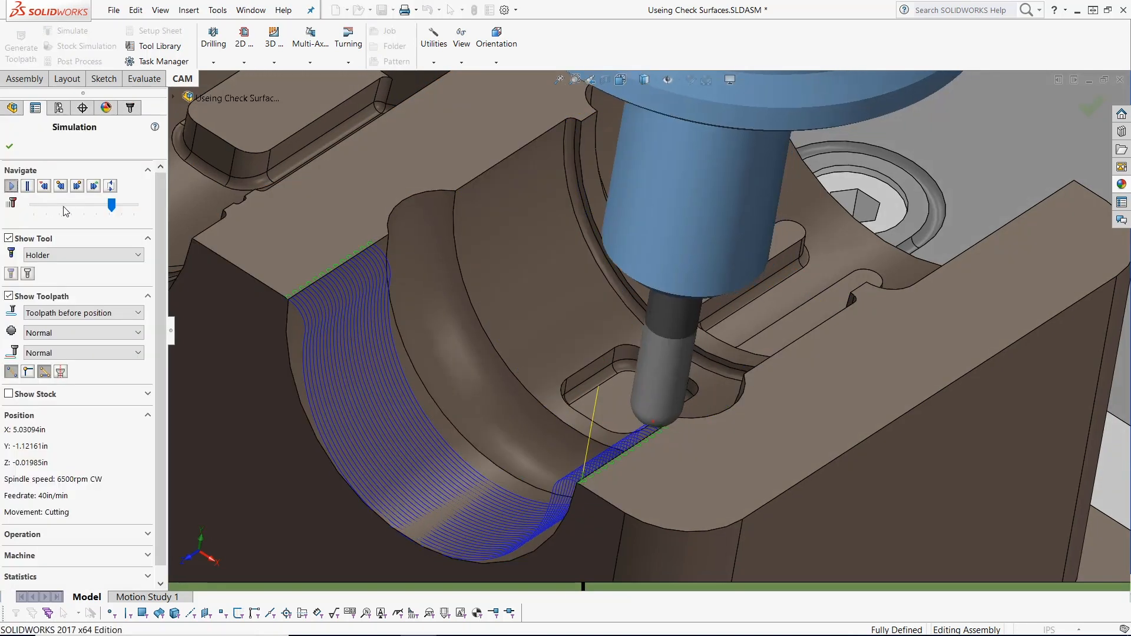
Scrub the regenerated toolpath, then tick Touch check surfaces for Parallel3
drag(110, 205, 131, 205)
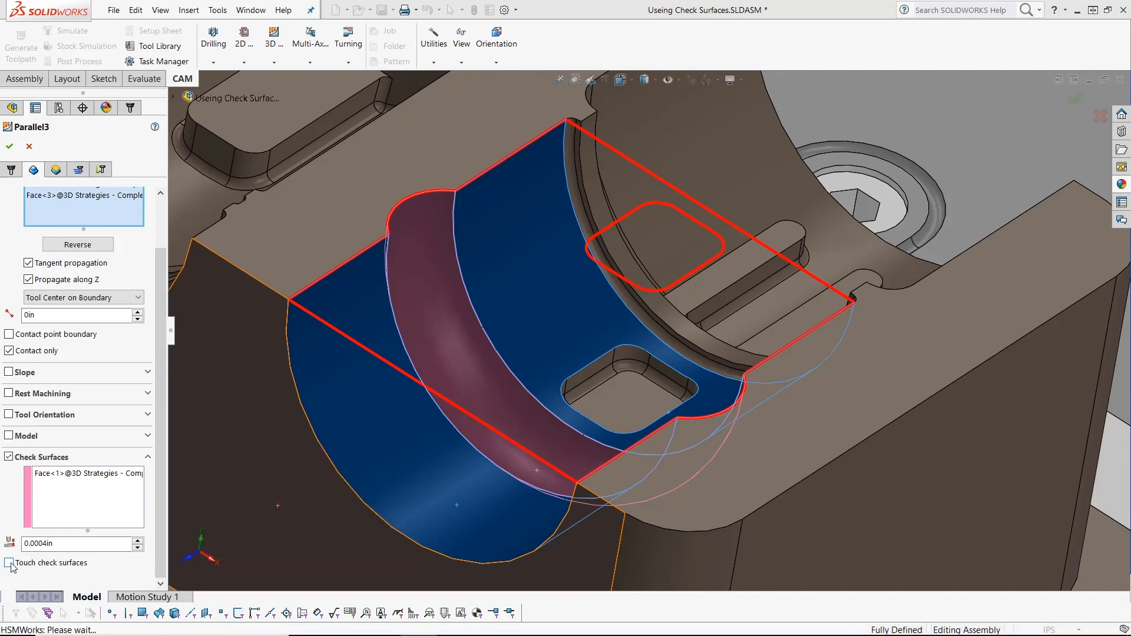
click(12, 563)
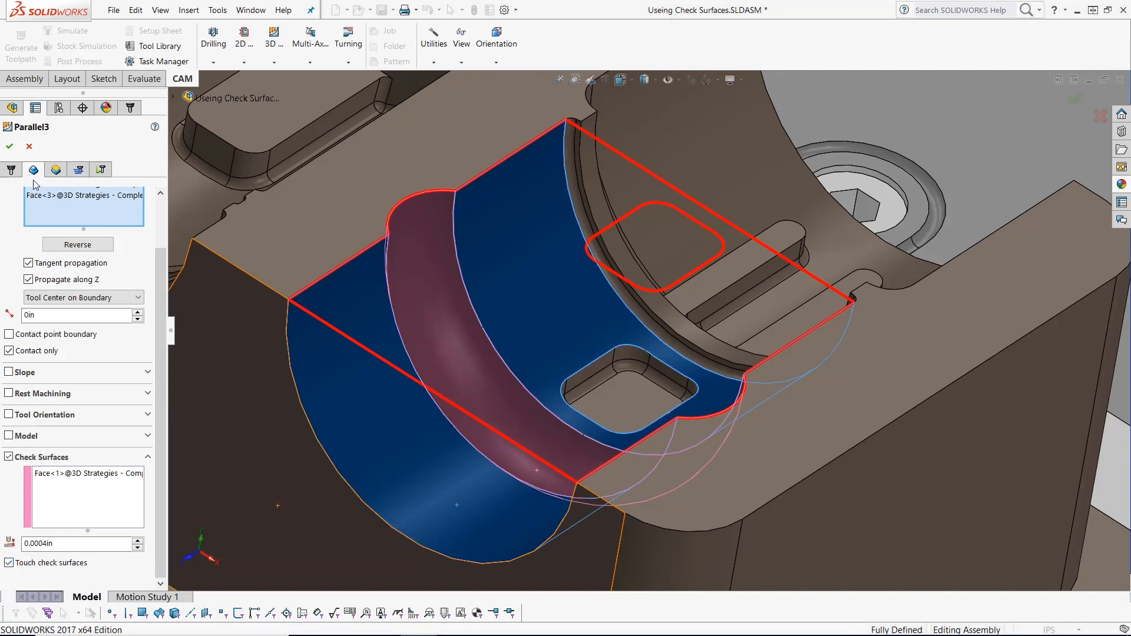